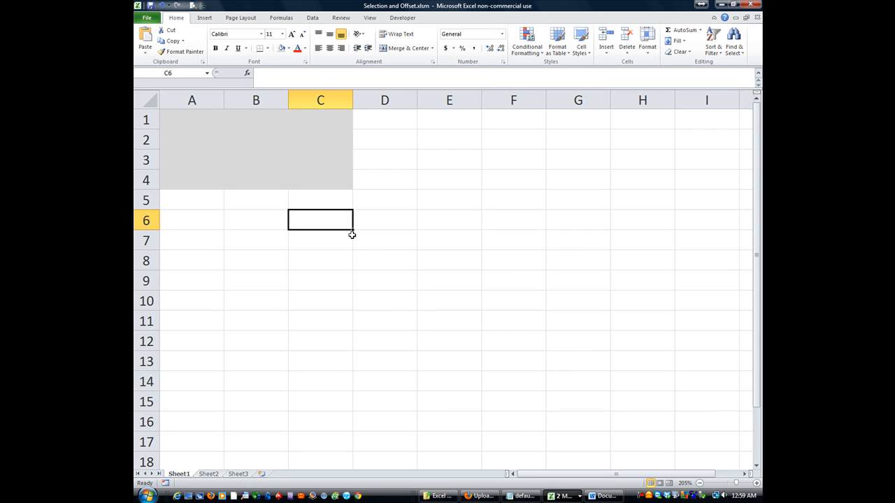
Declare myRng As Range inside Sub Demo1 in Module1.
{"action": "left_click", "coordinate": [255, 220]}
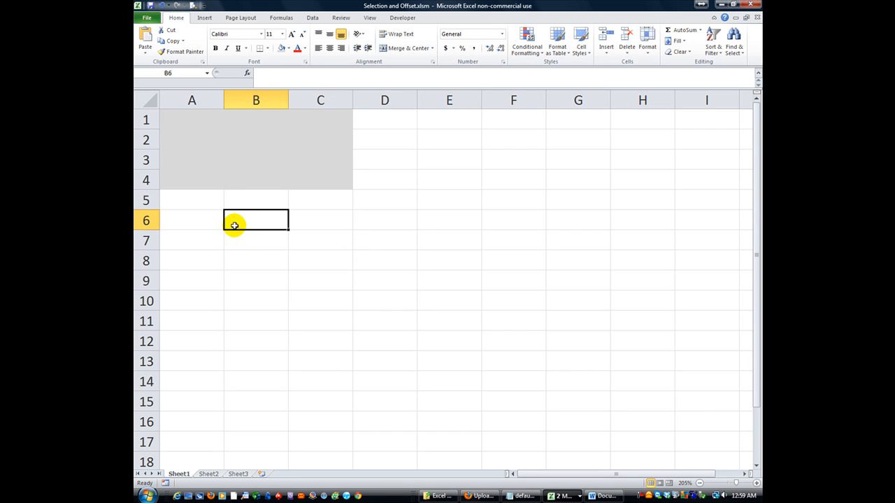
{"action": "left_click_drag", "start_coordinate": [191, 119], "coordinate": [321, 159]}
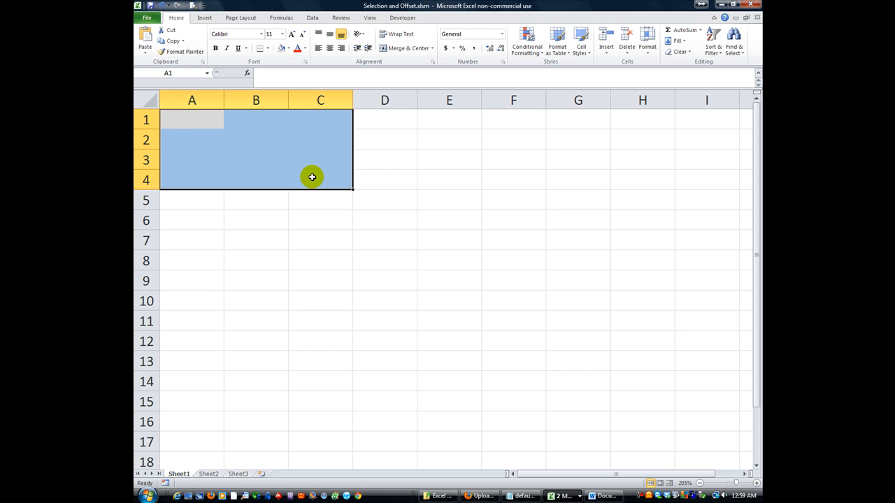
{"action": "mouse_move", "coordinate": [199, 126]}
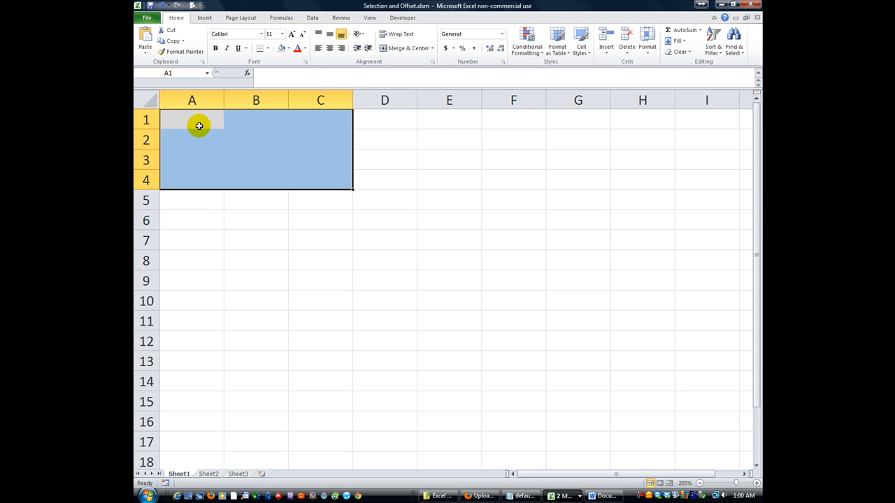
{"action": "left_click", "coordinate": [256, 180]}
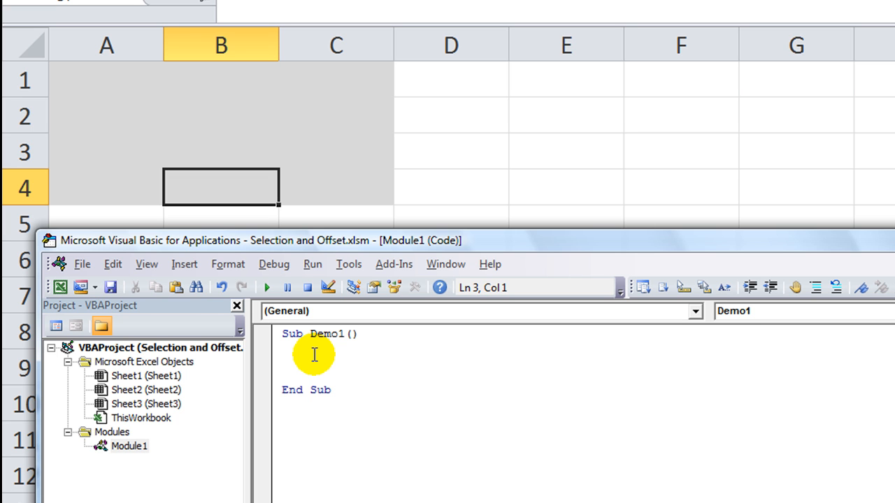
{"action": "type", "text": "dim"}
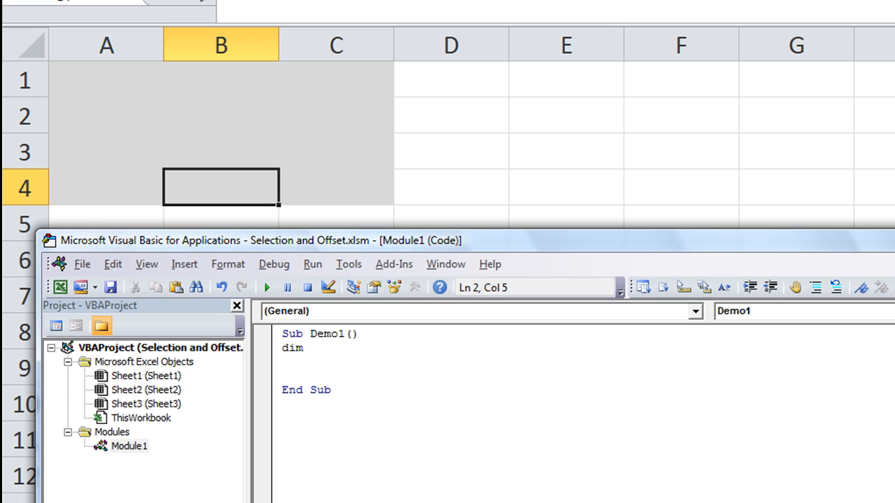
{"action": "type", "text": "myRng"}
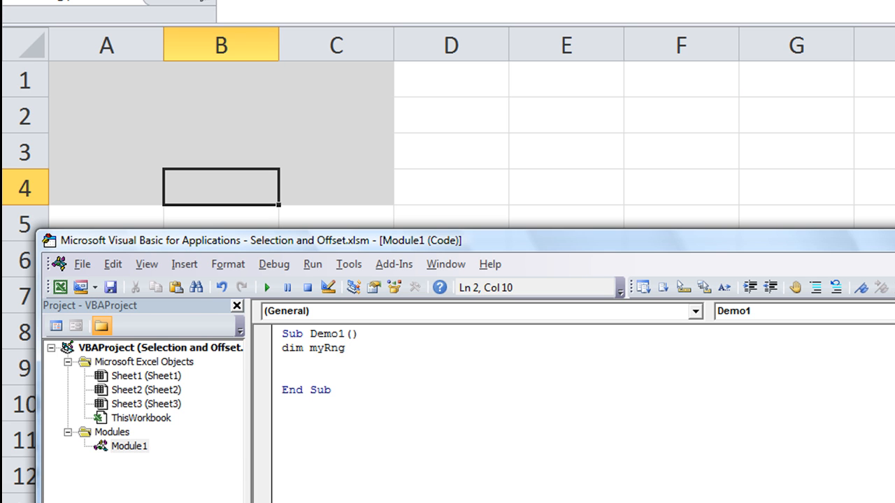
{"action": "type", "text": "as"}
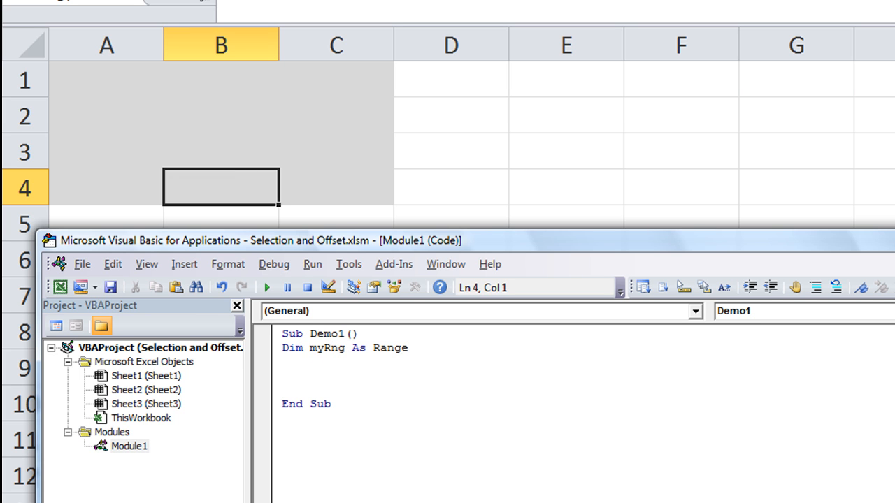
Add the line Set myRng = Range("a1:c4") below the declaration.
{"action": "type", "text": "set my"}
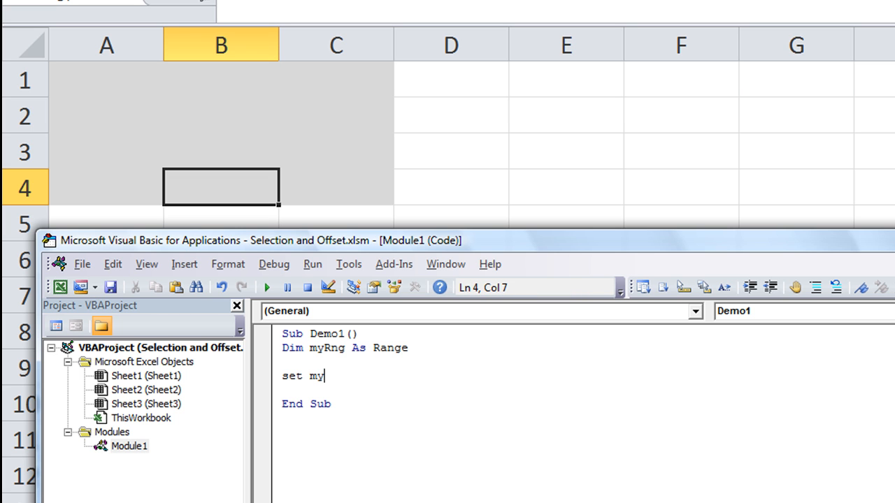
{"action": "type", "text": "Rng"}
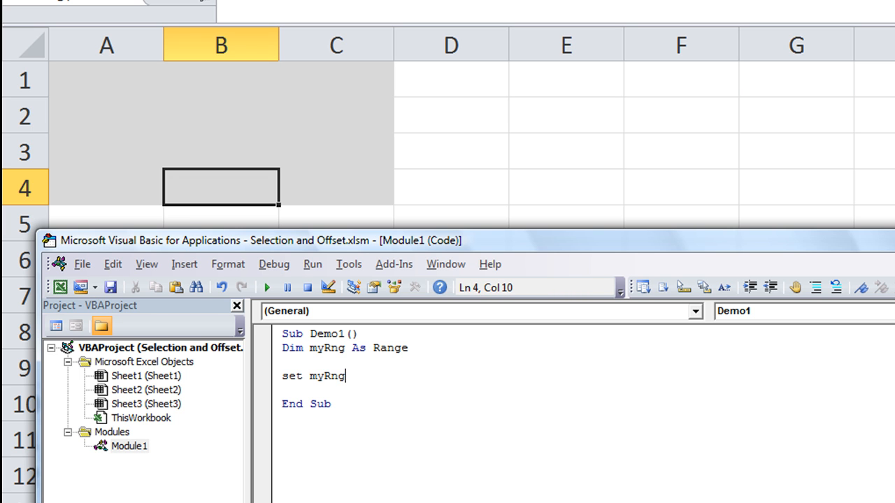
{"action": "type", "text": "="}
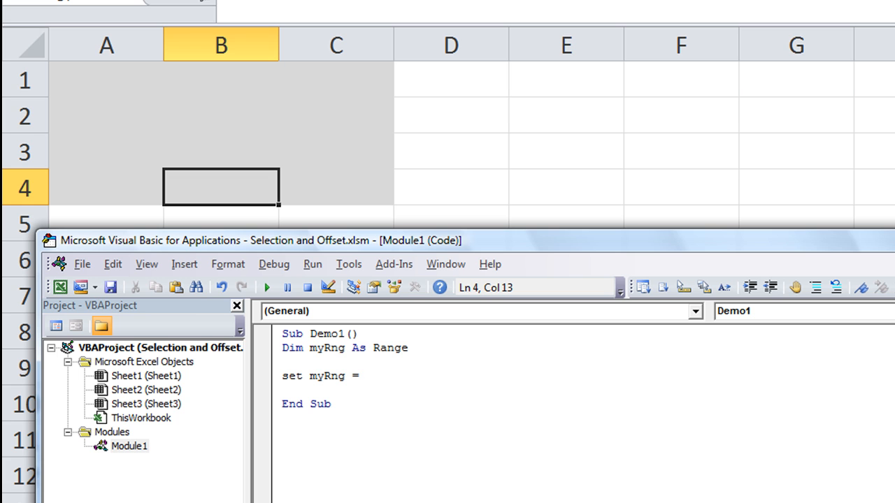
{"action": "mouse_move", "coordinate": [92, 70]}
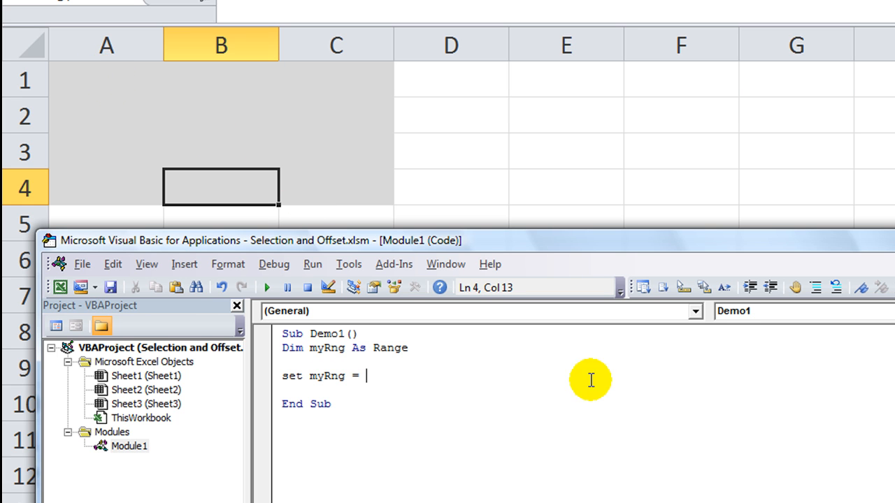
{"action": "type", "text": "ragen"}
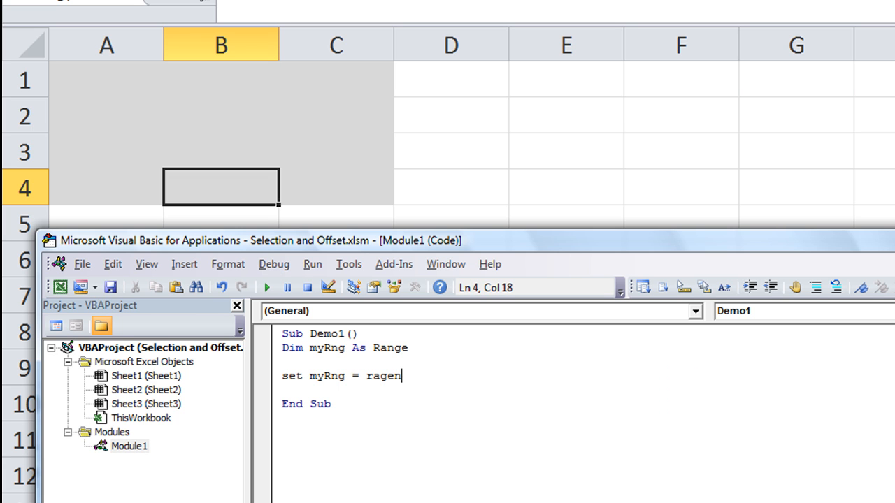
{"action": "key", "text": "BackSpace"}
{"action": "type", "text": "nge(\""}
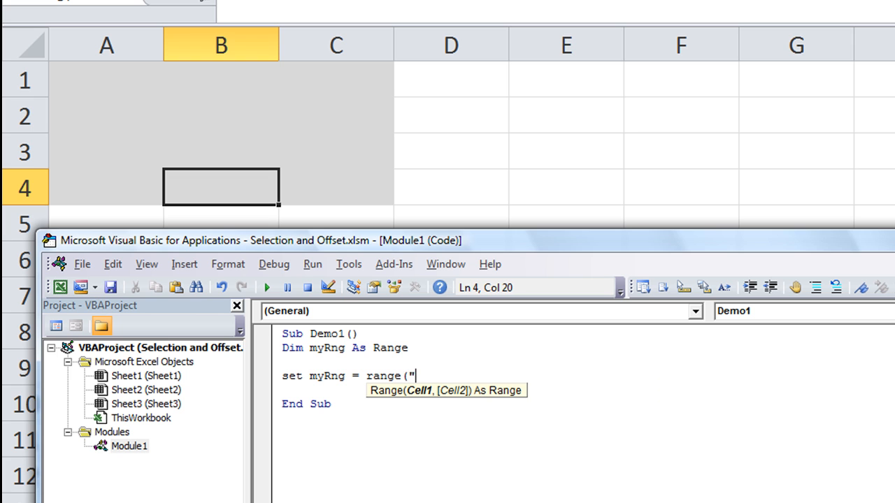
{"action": "type", "text": "a1"}
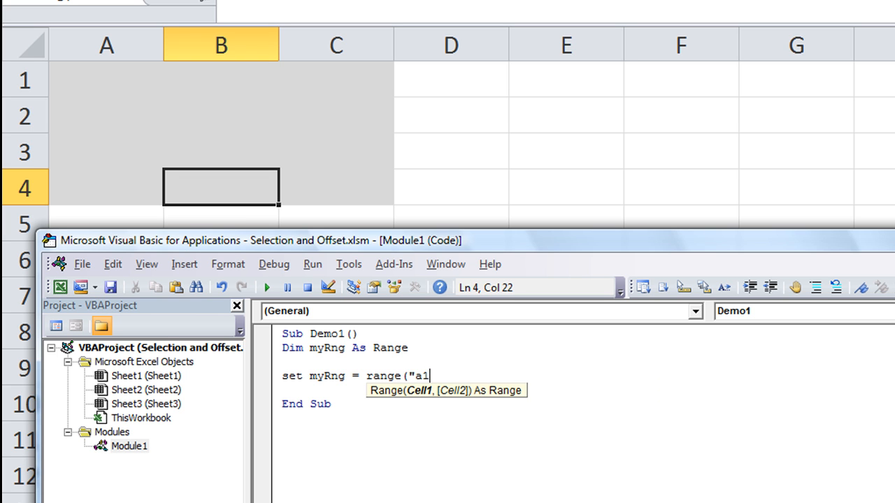
{"action": "type", "text": ":"}
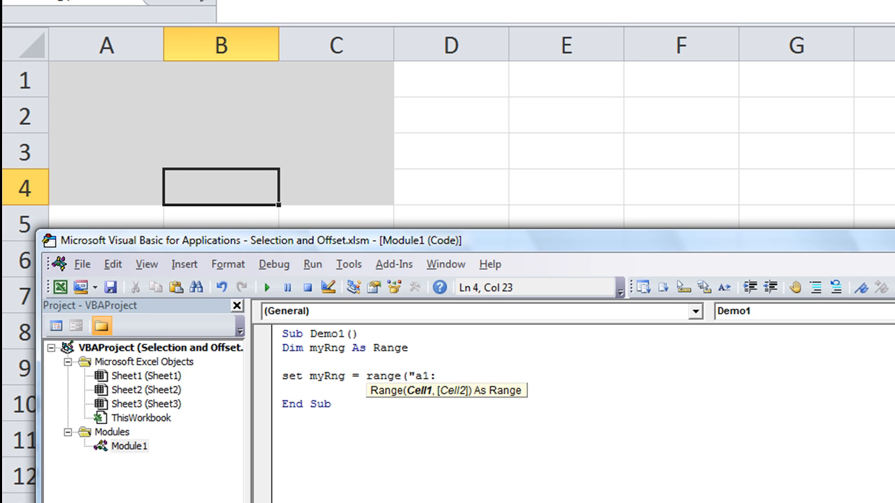
{"action": "type", "text": "c4\")"}
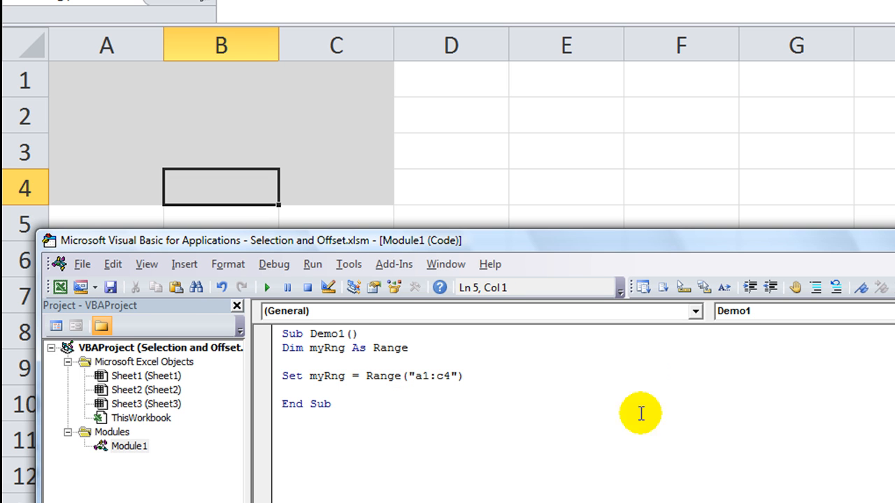
{"action": "double_click", "coordinate": [326, 376]}
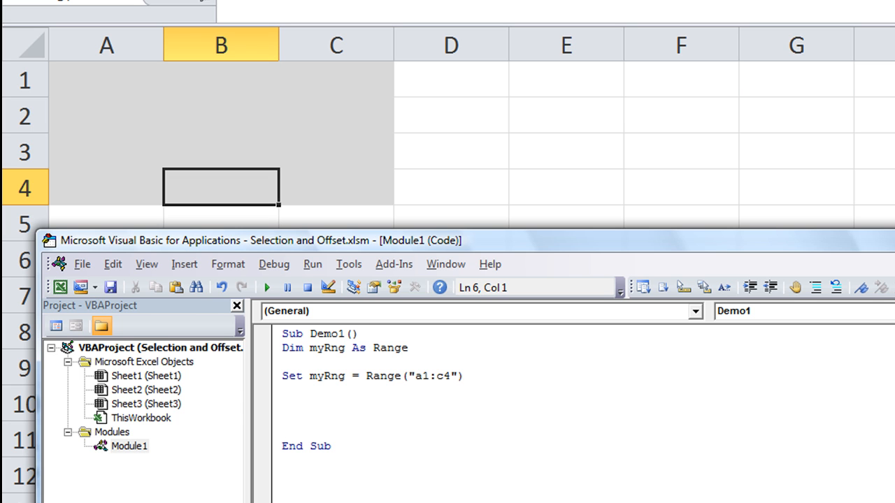
{"action": "mouse_move", "coordinate": [269, 383]}
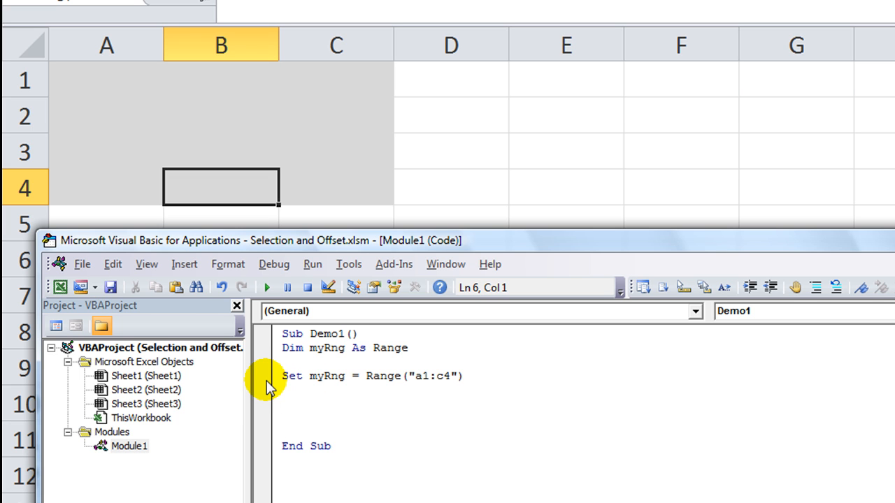
Set a breakpoint on the Set myRng line and place the caret on the new code line.
{"action": "left_click", "coordinate": [262, 376]}
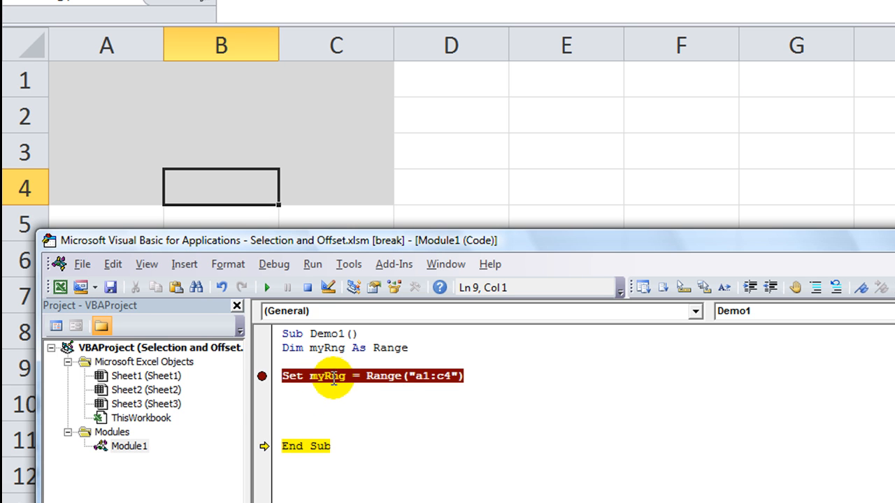
{"action": "left_click", "coordinate": [391, 392]}
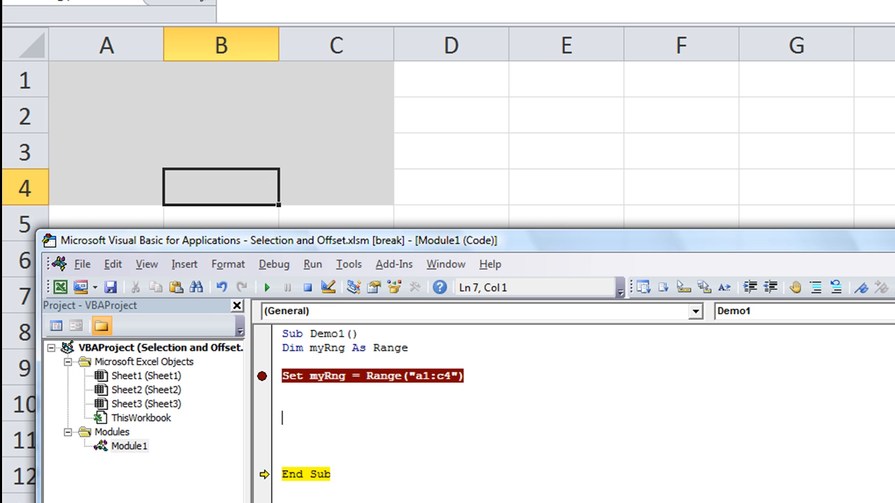
Write myRng.Activate and step through it with F8 to select A1:C4.
{"action": "type", "text": "myRng."}
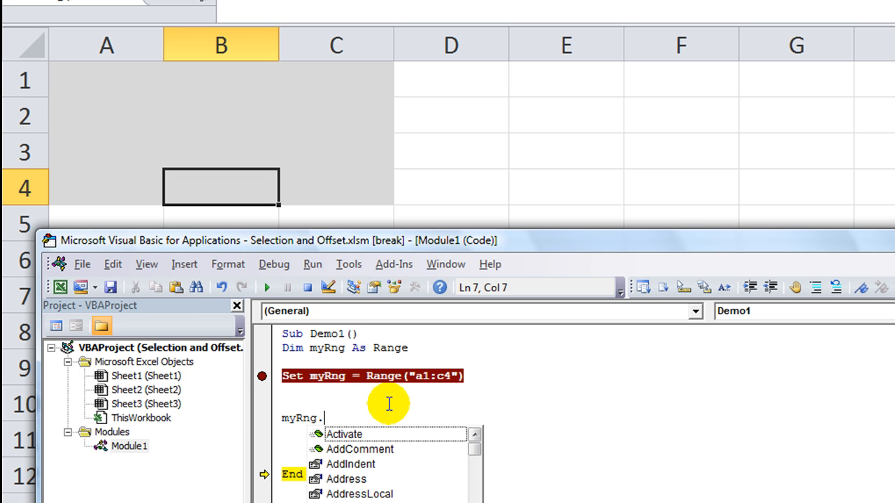
{"action": "mouse_move", "coordinate": [374, 458]}
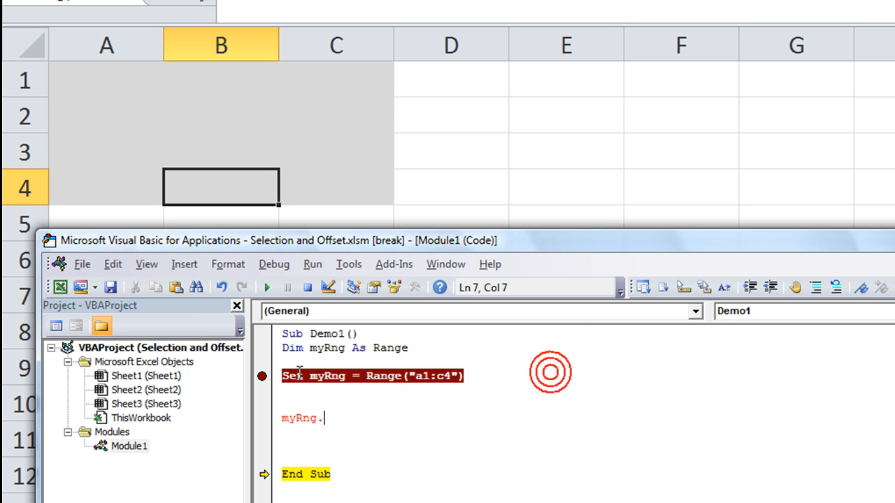
{"action": "double_click", "coordinate": [326, 375]}
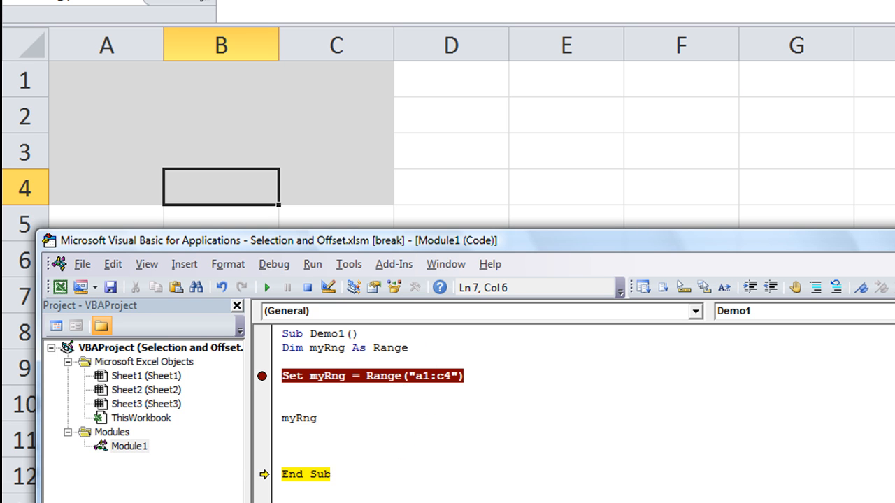
{"action": "type", "text": ".Activate"}
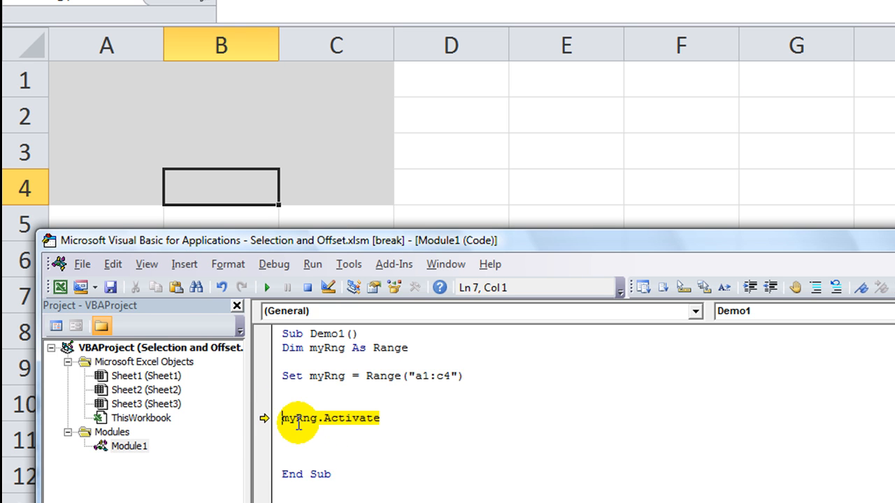
{"action": "key", "text": "F8"}
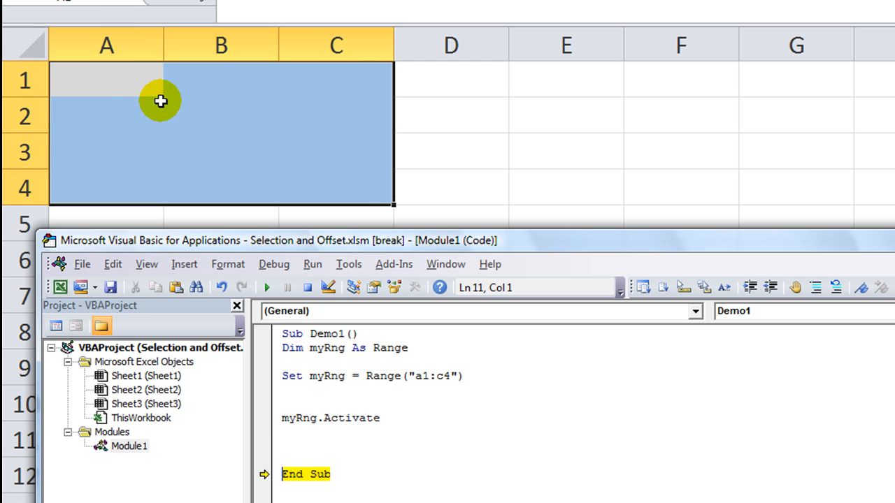
{"action": "mouse_move", "coordinate": [356, 212]}
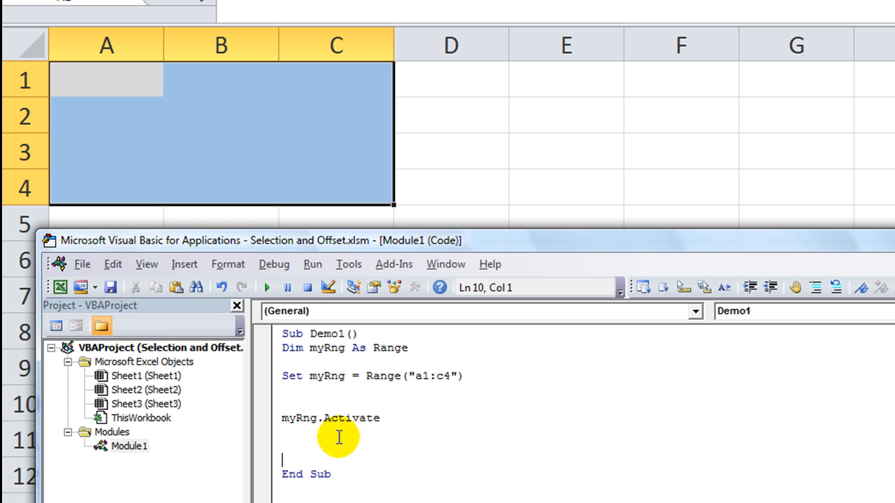
Remove Activate and stub in a placeholder mySum line.
{"action": "double_click", "coordinate": [351, 418]}
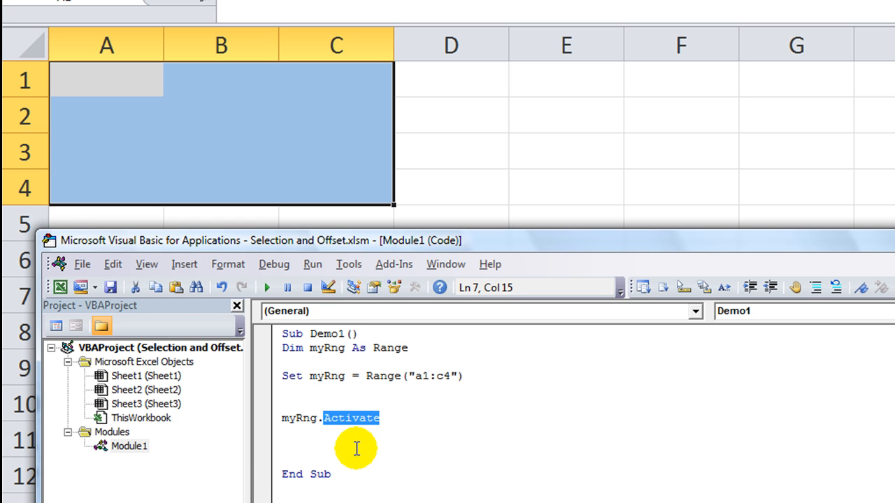
{"action": "left_click", "coordinate": [282, 417]}
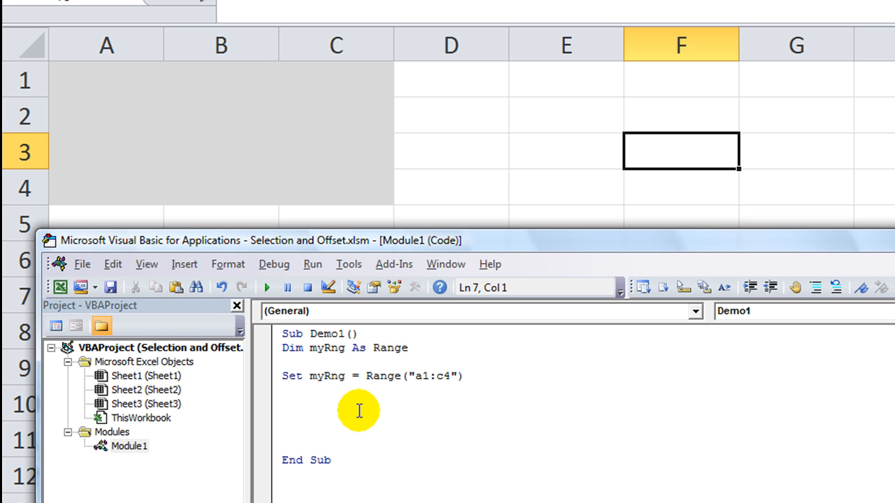
{"action": "type", "text": "app"}
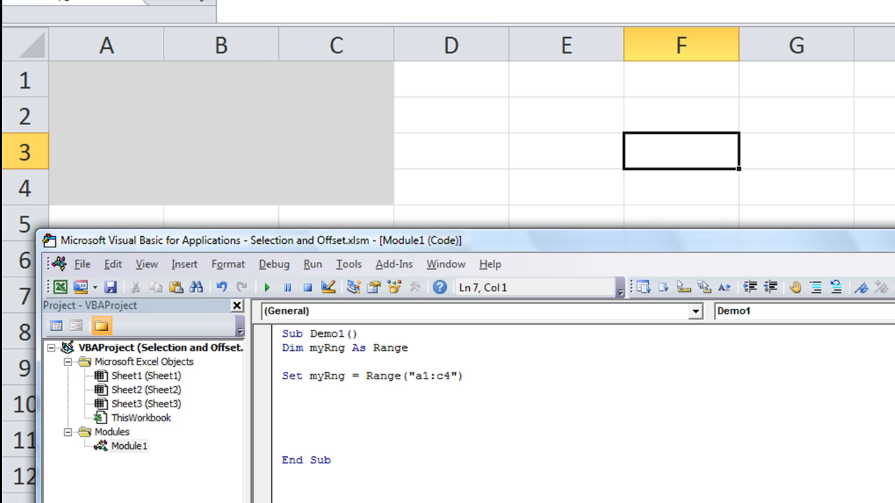
{"action": "type", "text": "mySum"}
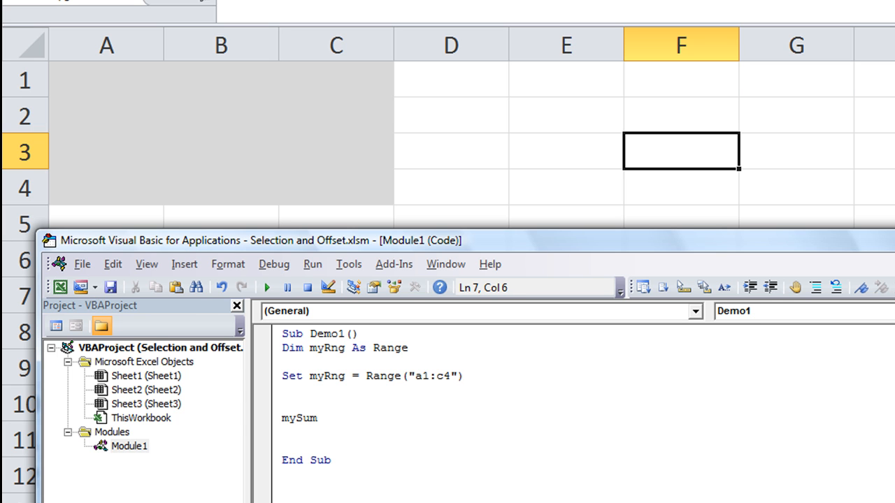
{"action": "double_click", "coordinate": [288, 419]}
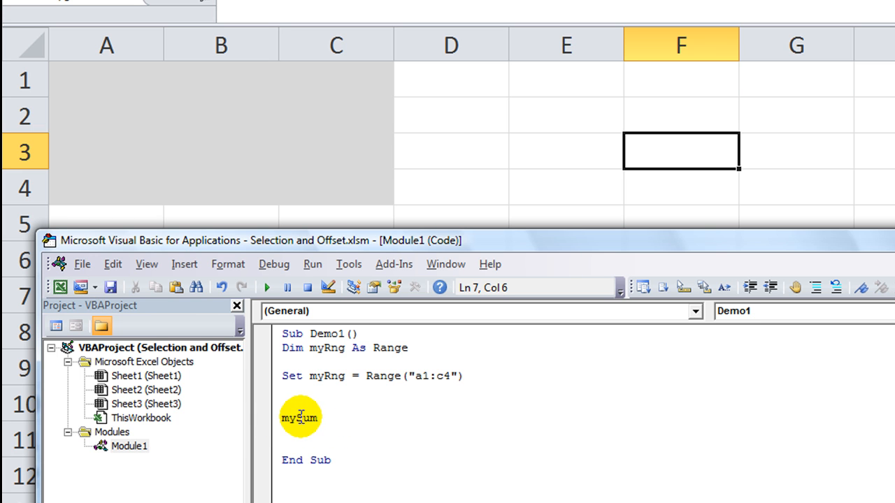
{"action": "double_click", "coordinate": [299, 417]}
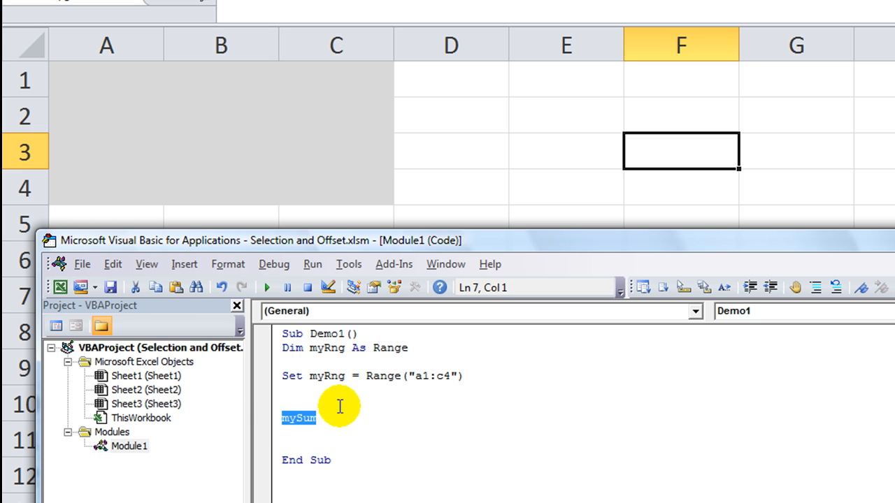
Type susie = Application.WorksheetFunction.Sum(myRng) using IntelliSense.
{"action": "type", "text": "sus"}
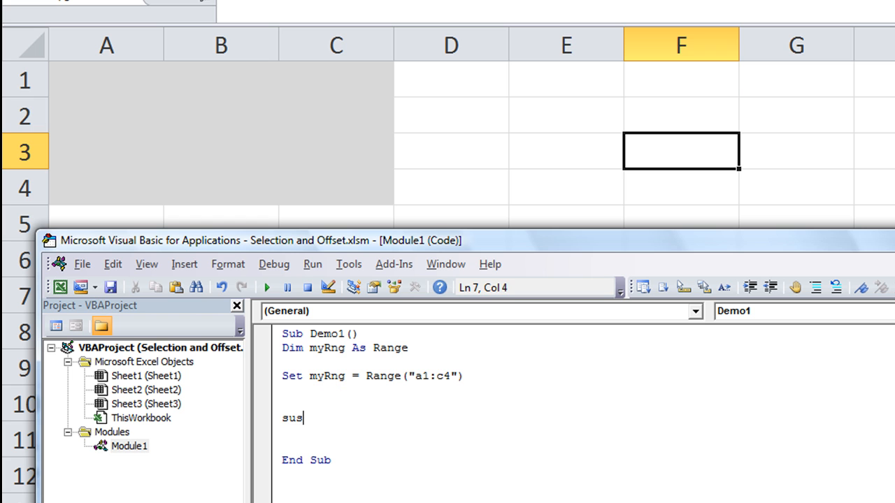
{"action": "type", "text": "ie"}
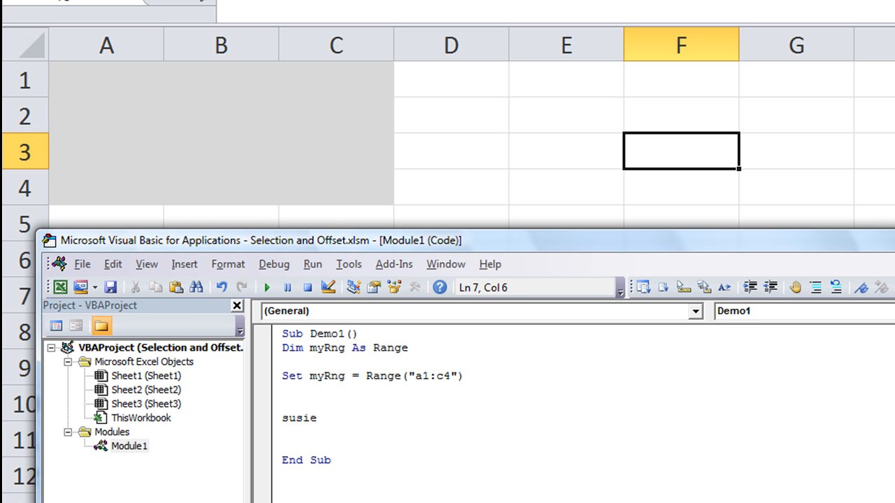
{"action": "type", "text": "="}
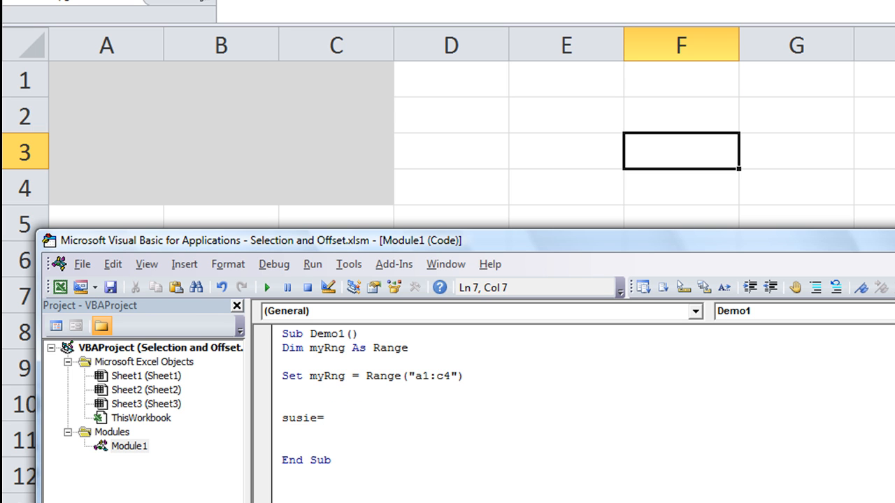
{"action": "type", "text": "appli"}
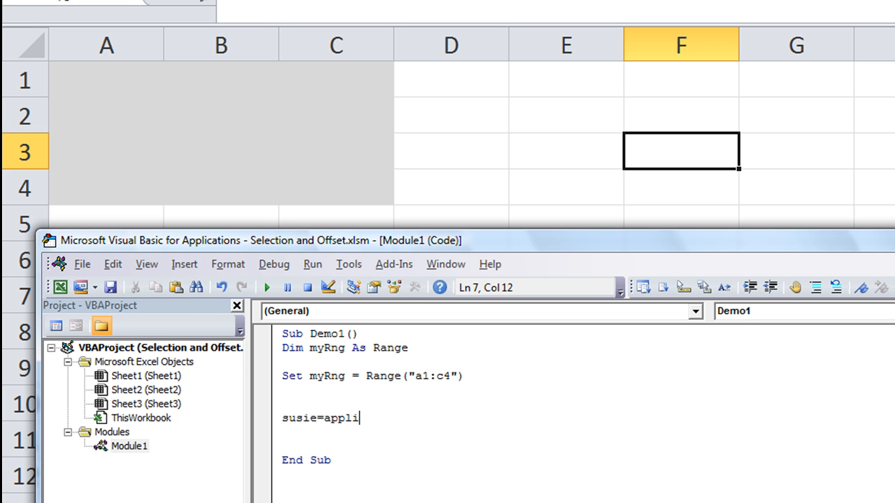
{"action": "type", "text": "cation"}
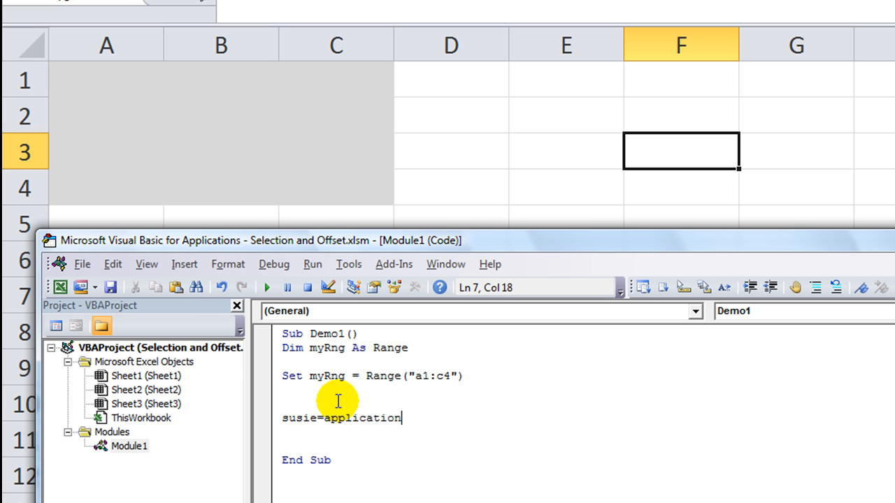
{"action": "type", "text": ".works"}
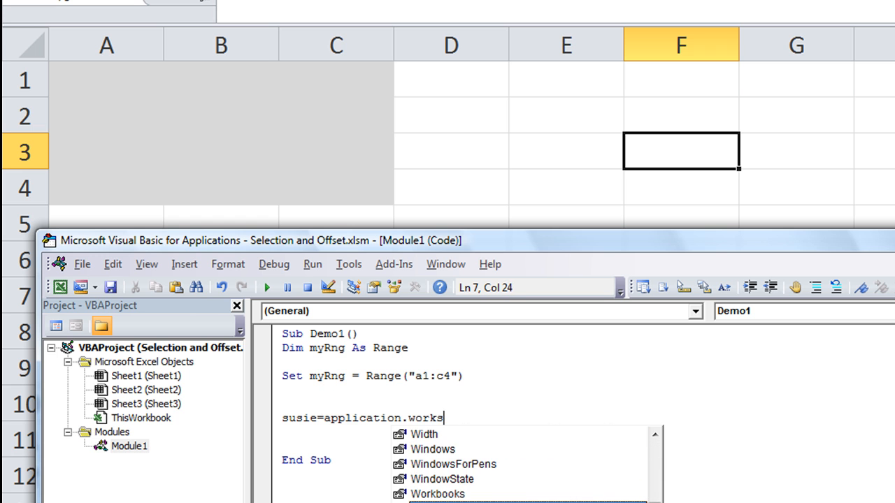
{"action": "type", "text": "WorksheetFunction."}
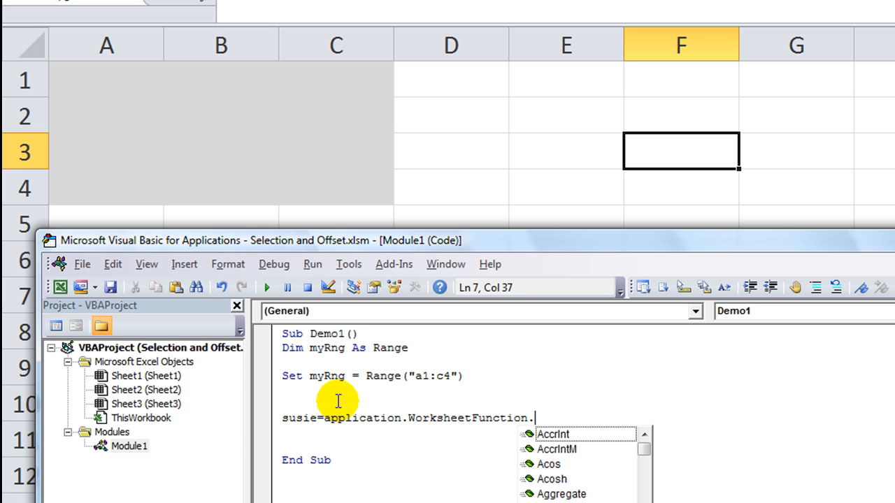
{"action": "type", "text": "sum"}
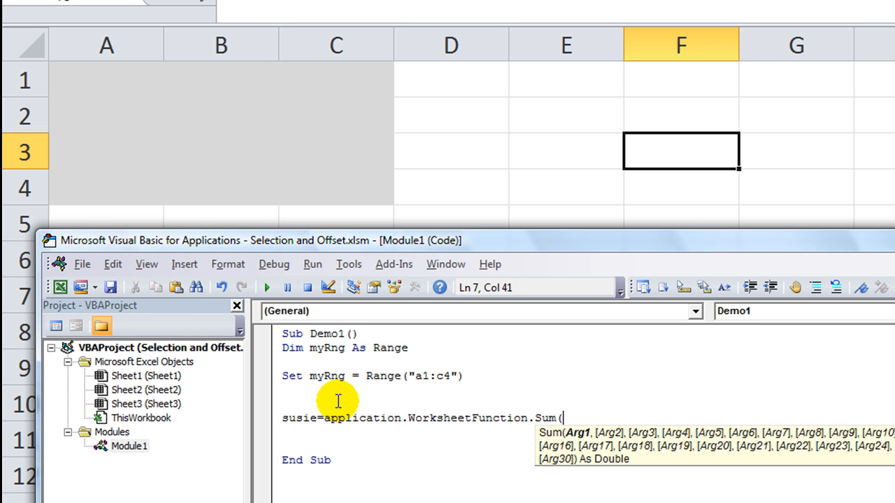
{"action": "type", "text": "myRng)"}
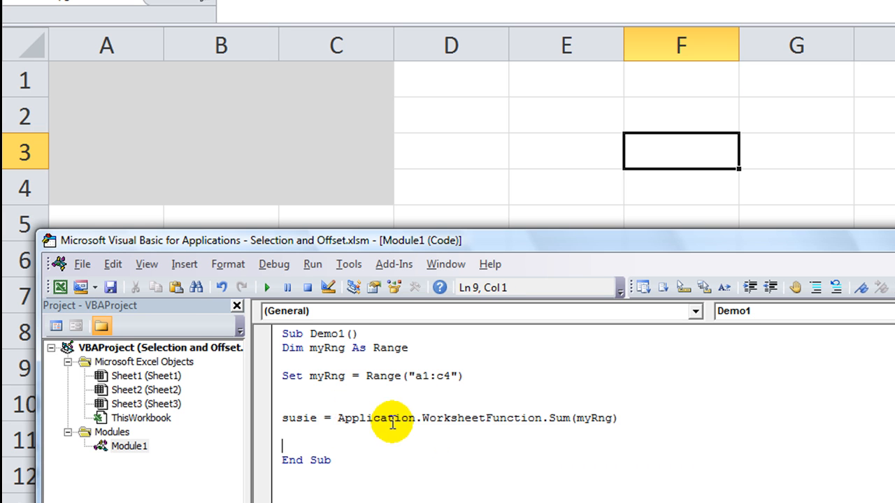
{"action": "mouse_move", "coordinate": [559, 423]}
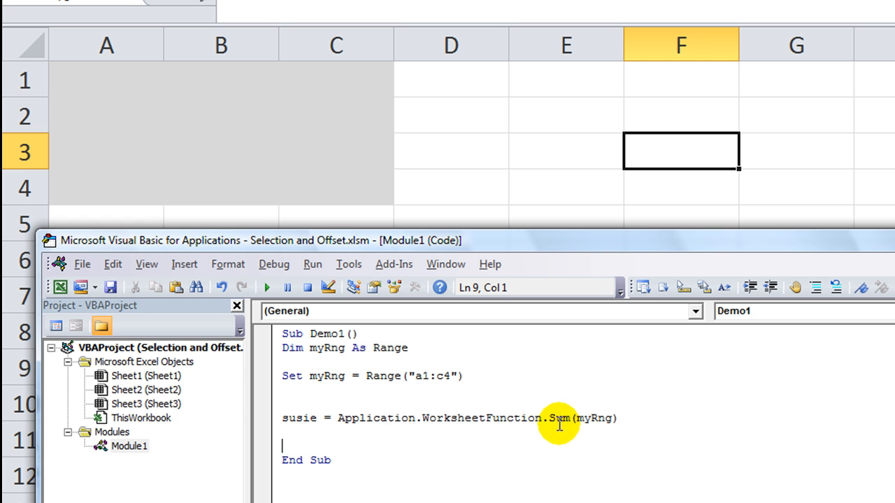
{"action": "mouse_move", "coordinate": [499, 440]}
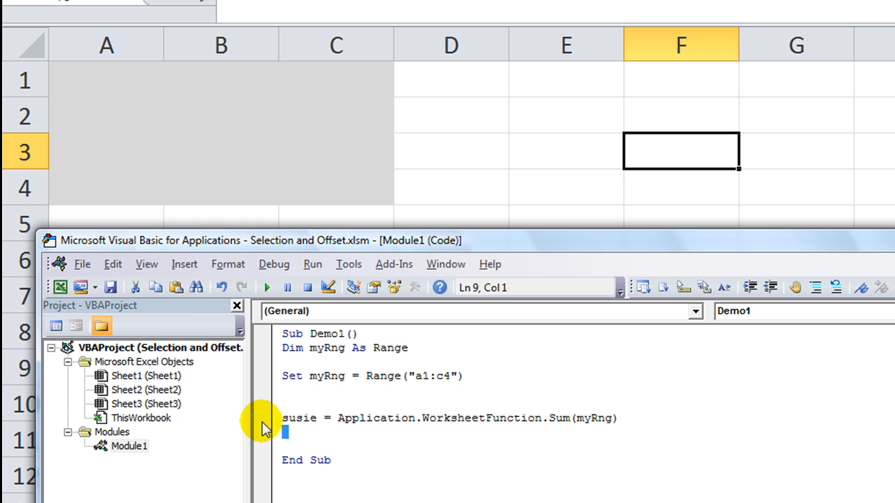
Run Demo1 to the susie line, reset, and add Stop before End Sub.
{"action": "left_click", "coordinate": [262, 418]}
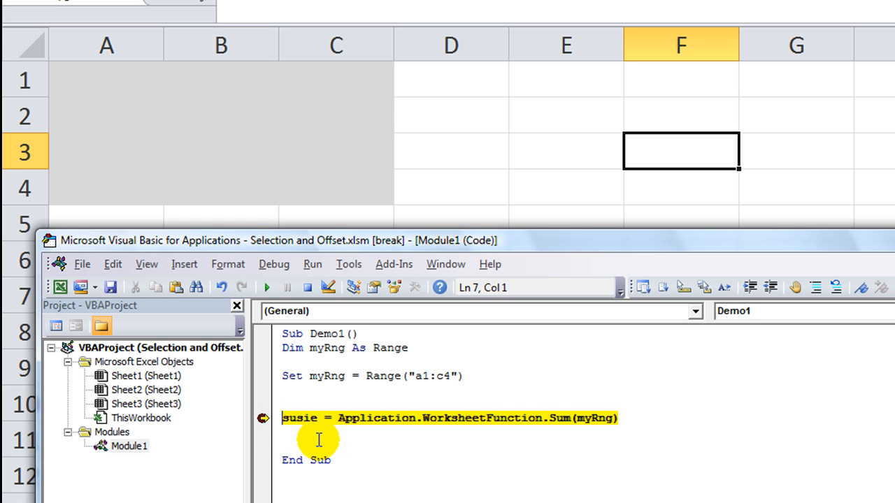
{"action": "mouse_move", "coordinate": [299, 418]}
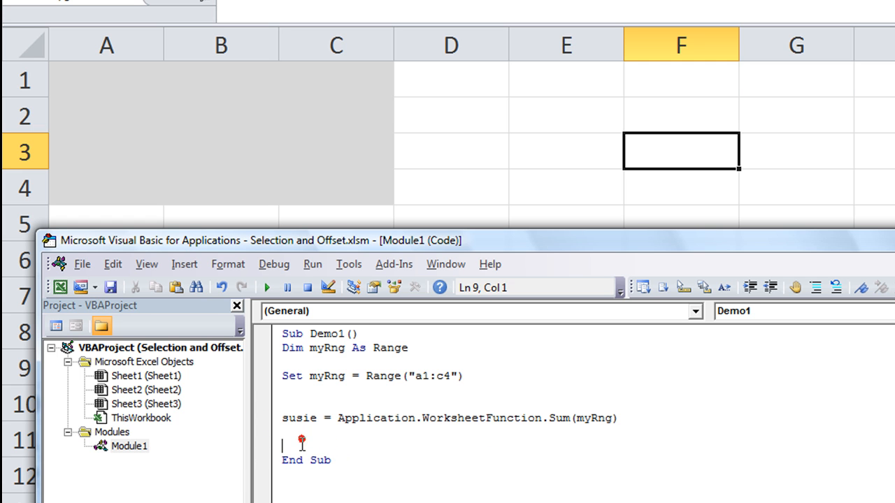
{"action": "type", "text": "Stop"}
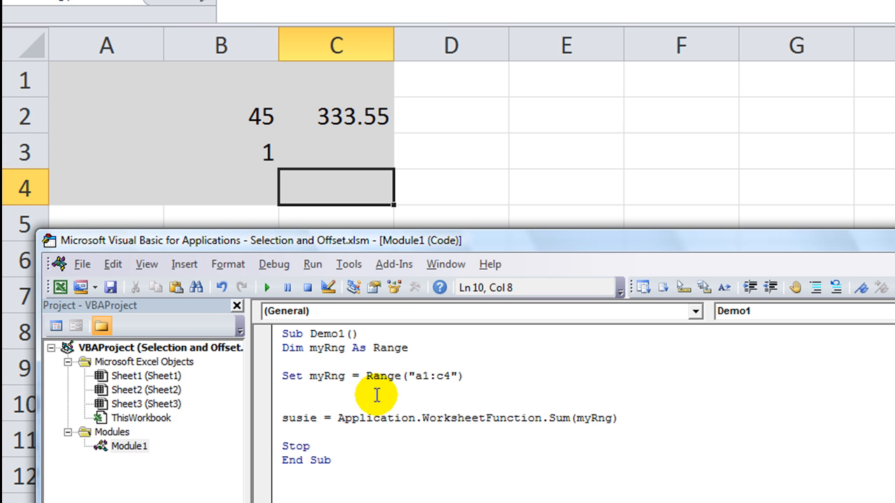
Run Demo1 into break mode at Stop, then add susie = susie + 69.
{"action": "left_click", "coordinate": [266, 288]}
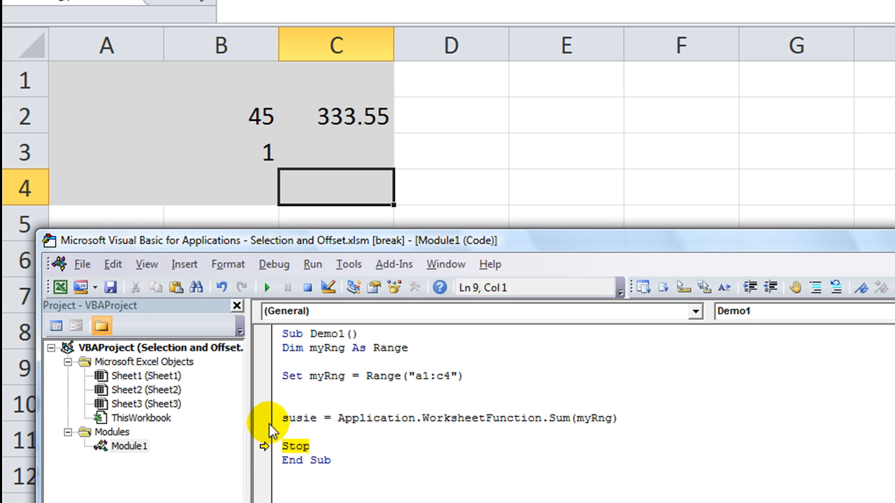
{"action": "mouse_move", "coordinate": [299, 418]}
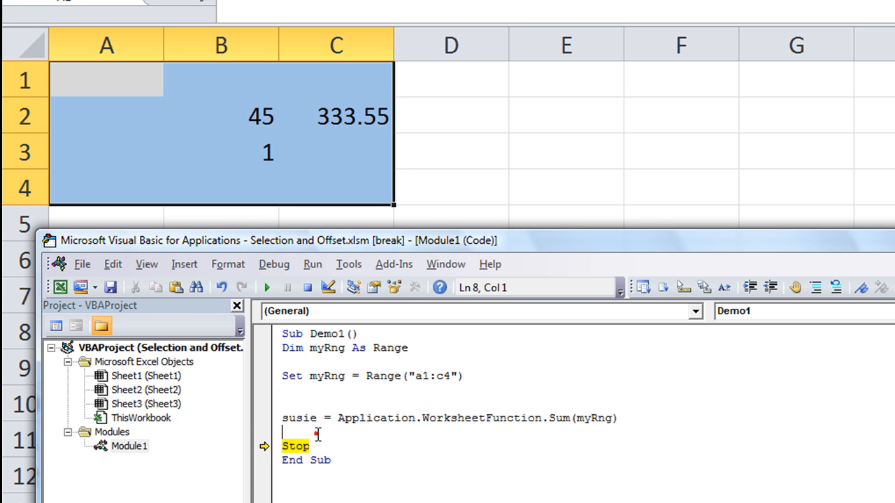
{"action": "type", "text": "susie="}
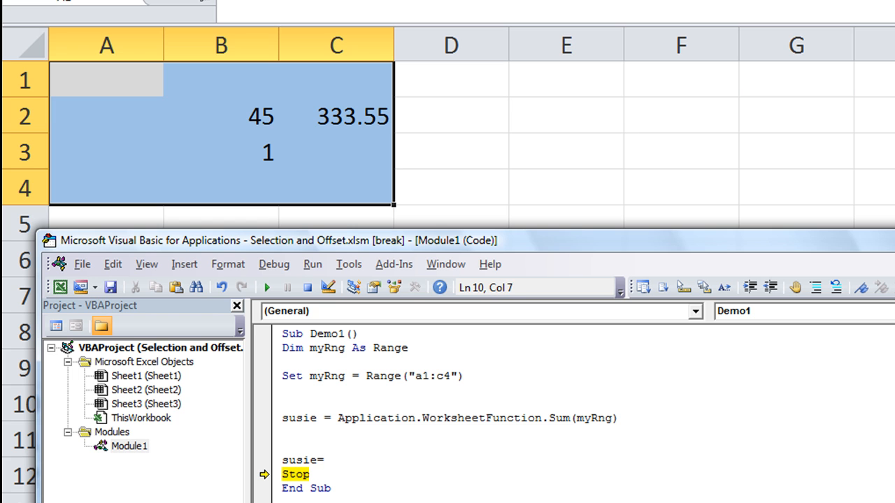
{"action": "type", "text": "susie+"}
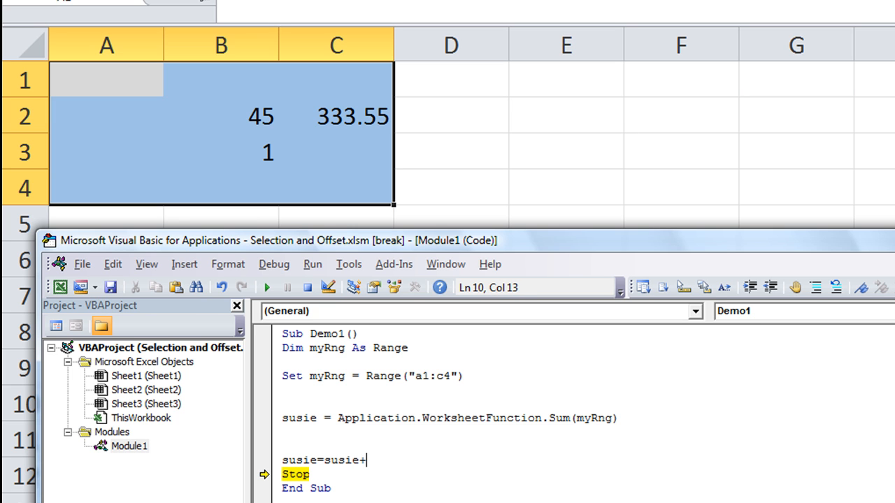
{"action": "type", "text": "69"}
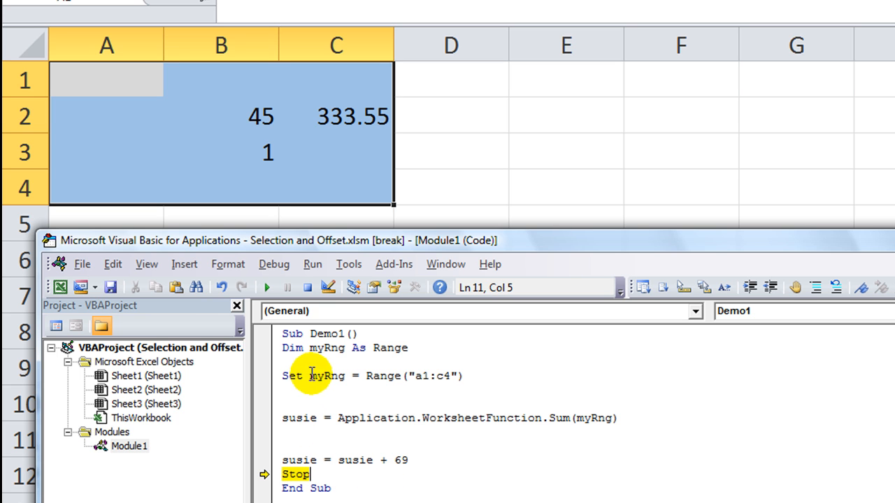
Change susie to (WorksheetFunction.Sum(myRng) + 99) / 15, giving 100.9033333333.
{"action": "left_click", "coordinate": [282, 390]}
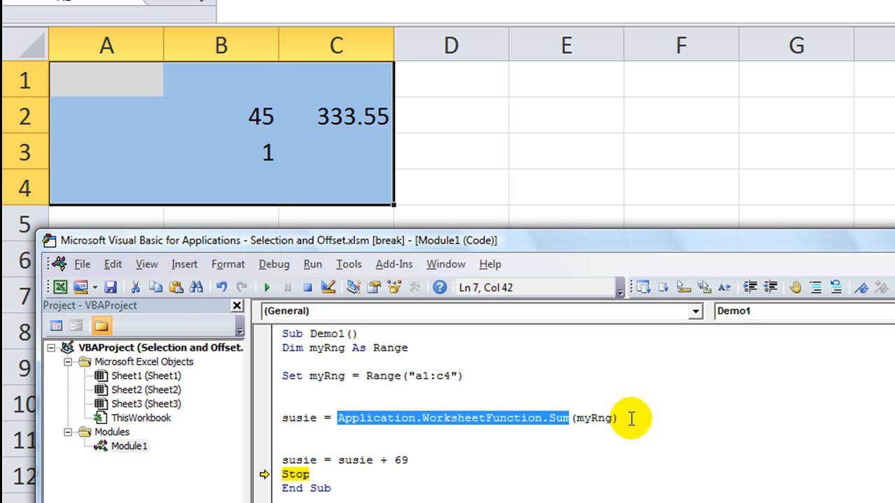
{"action": "type", "text": "+"}
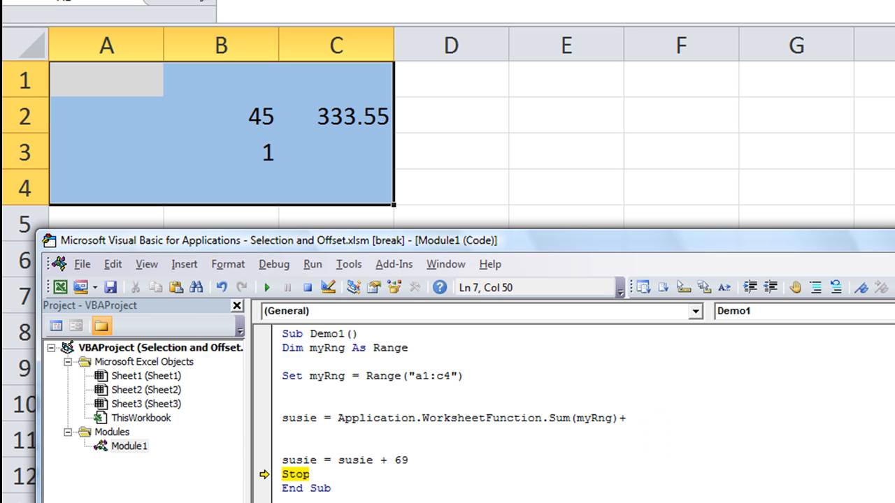
{"action": "type", "text": "99"}
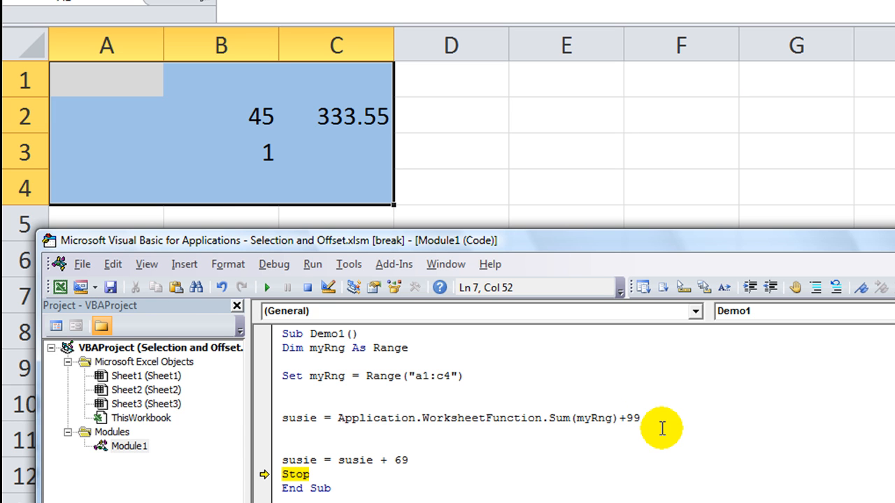
{"action": "type", "text": "/15"}
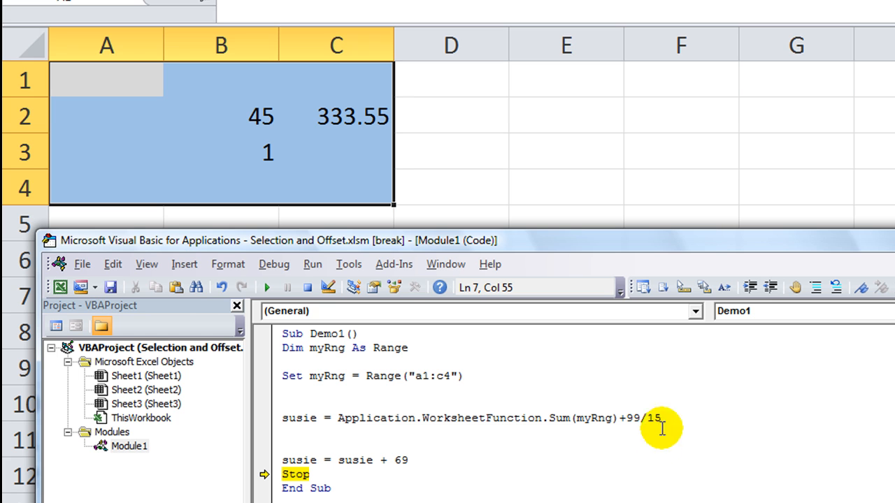
{"action": "left_click", "coordinate": [641, 418]}
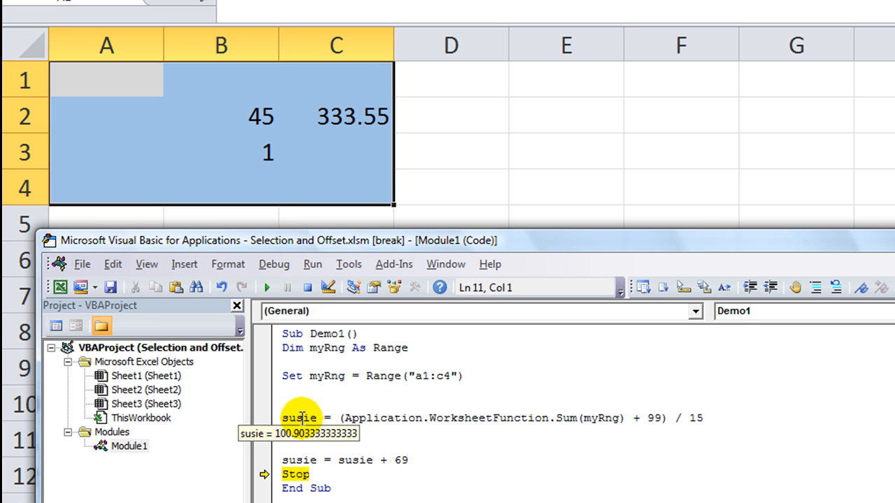
{"action": "mouse_move", "coordinate": [318, 460]}
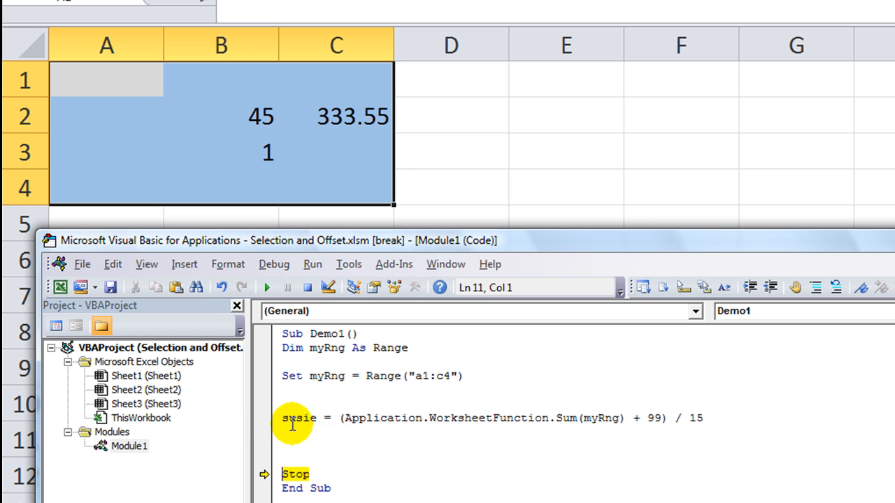
{"action": "mouse_move", "coordinate": [293, 418]}
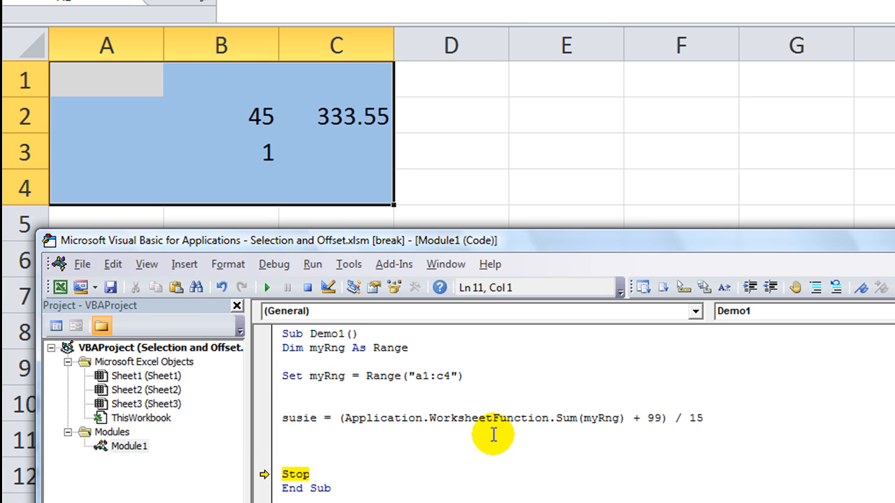
{"action": "mouse_move", "coordinate": [605, 421]}
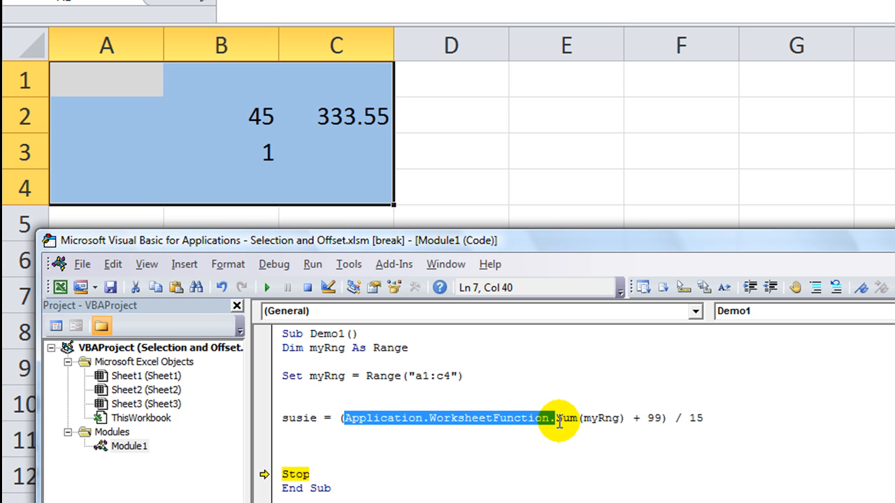
Change the range address to Range("a1:c4,d5") and end break mode.
{"action": "left_click", "coordinate": [537, 447]}
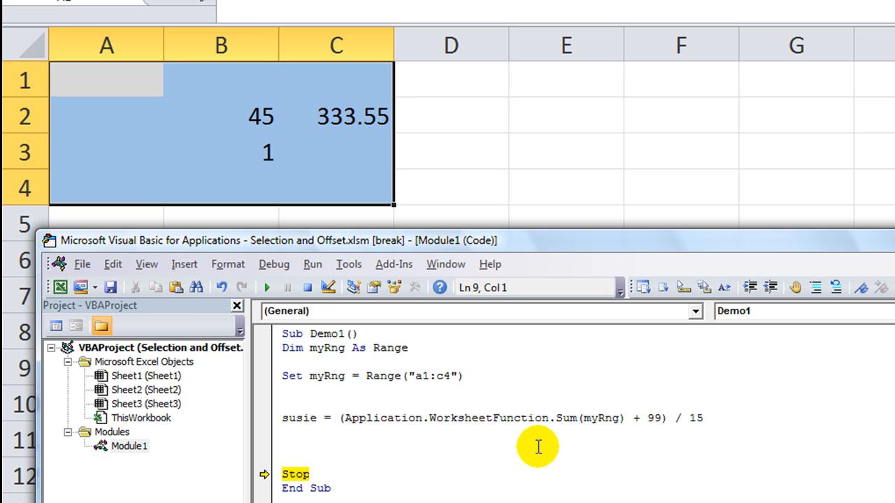
{"action": "mouse_move", "coordinate": [485, 405]}
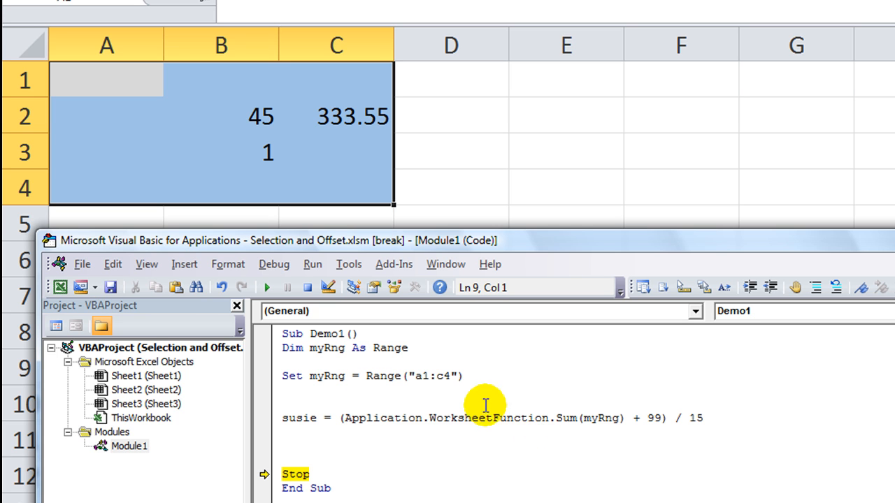
{"action": "double_click", "coordinate": [326, 377]}
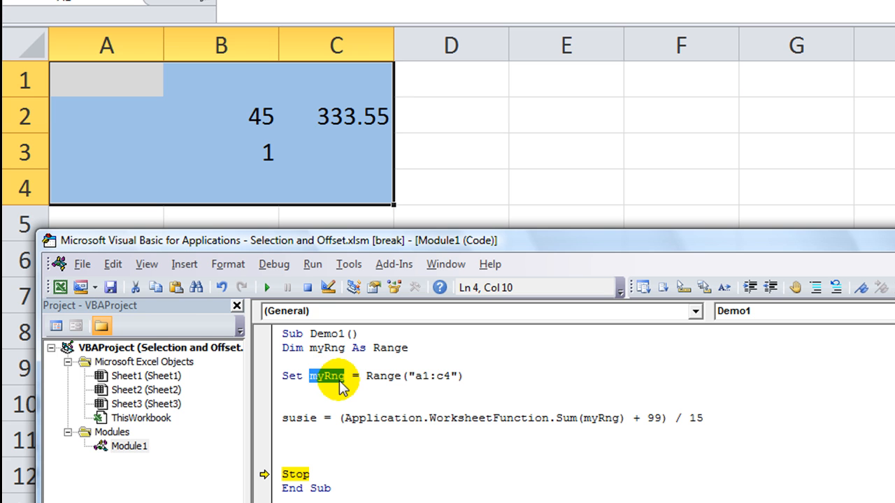
{"action": "double_click", "coordinate": [378, 376]}
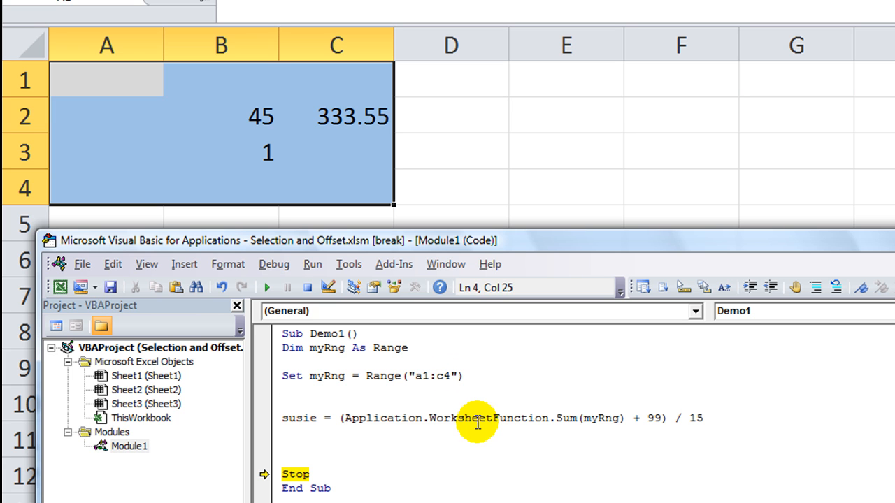
{"action": "type", "text": ","}
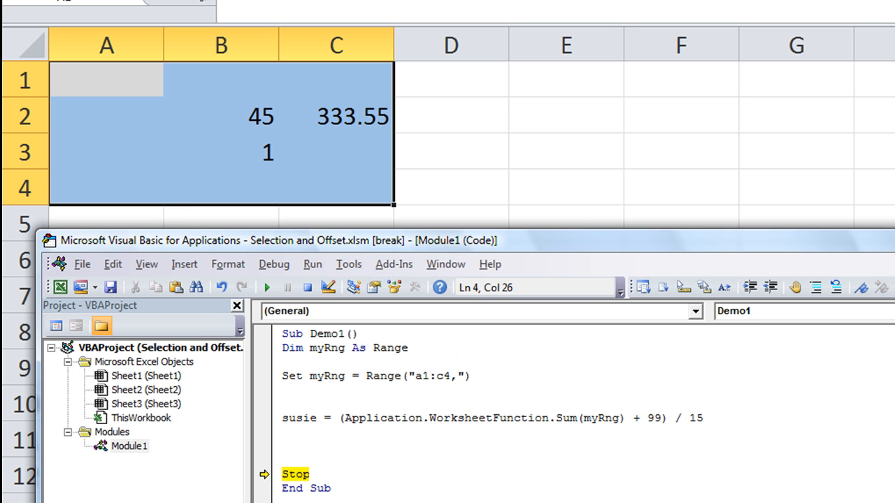
{"action": "type", "text": "d5"}
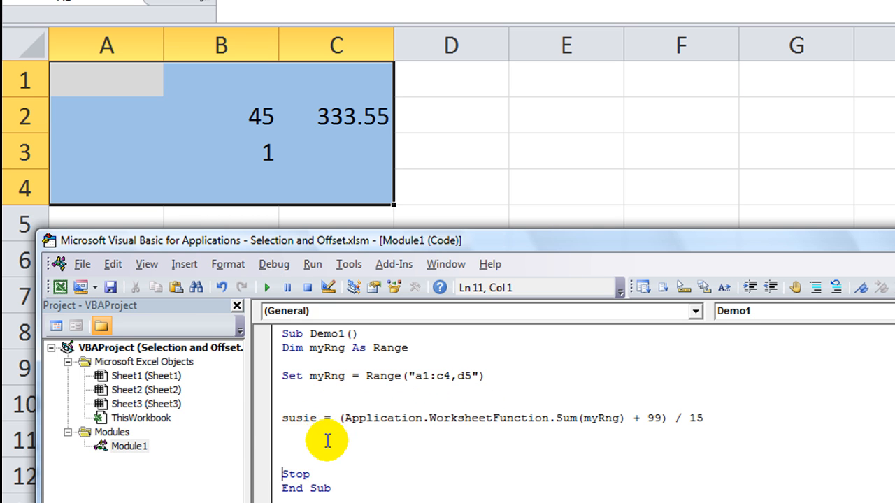
{"action": "mouse_move", "coordinate": [308, 287]}
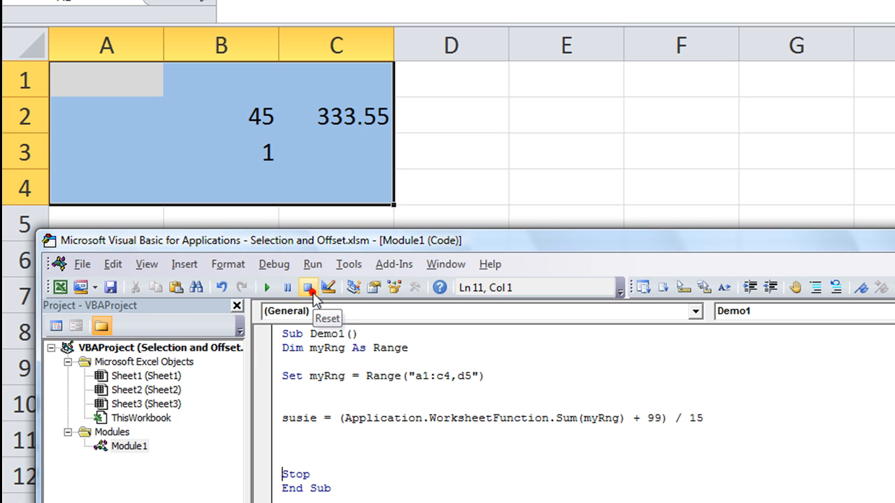